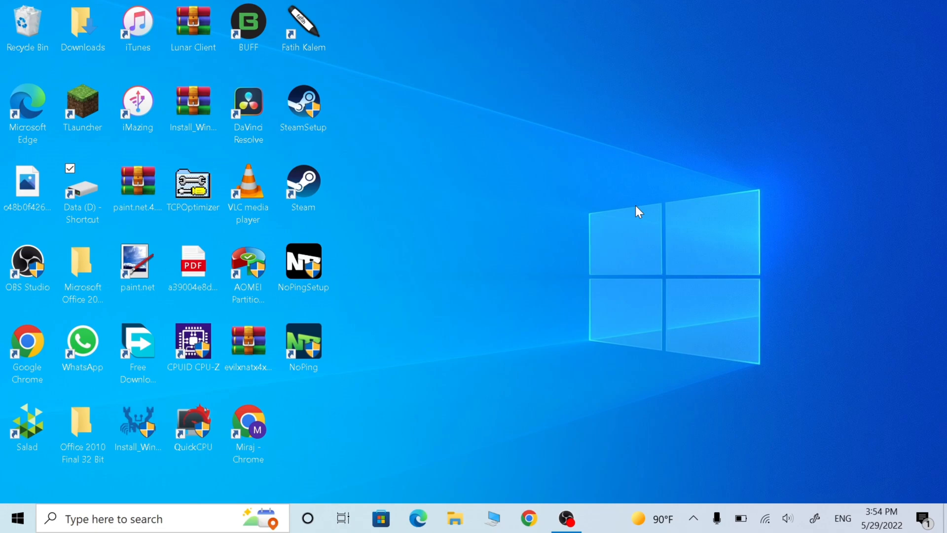
mouse_move(500, 366)
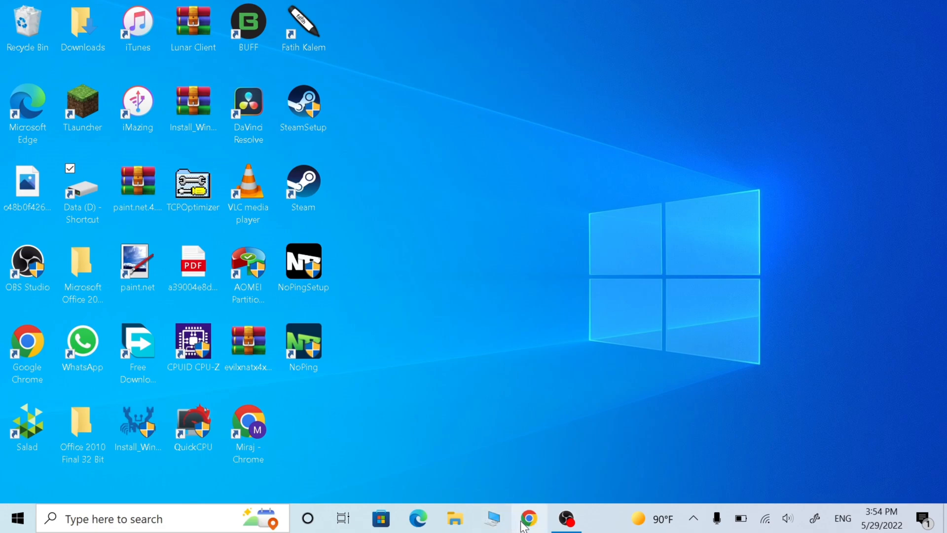
- Launch Chrome and go to the mirajtechnolgy.wordpress.com site
left_click(529, 519)
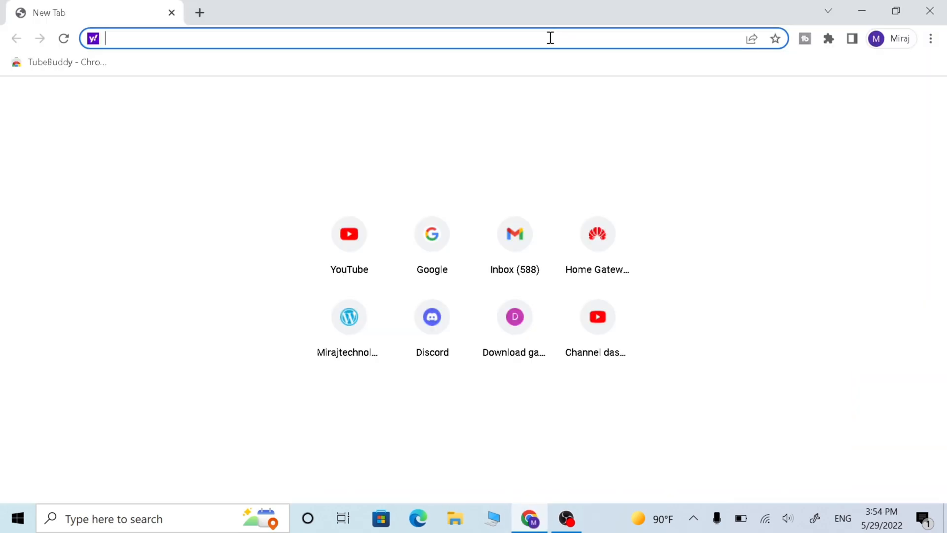
type("miraj.sab")
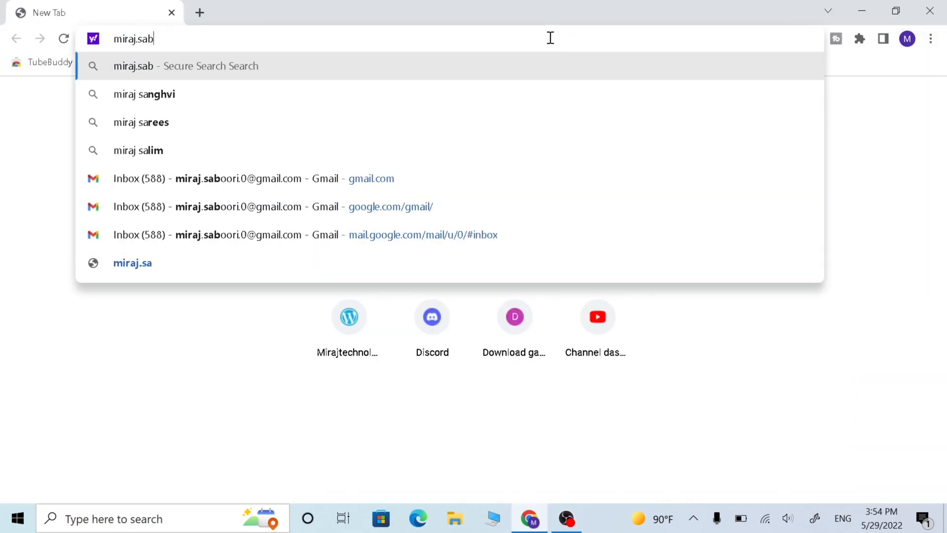
key("Backspace")
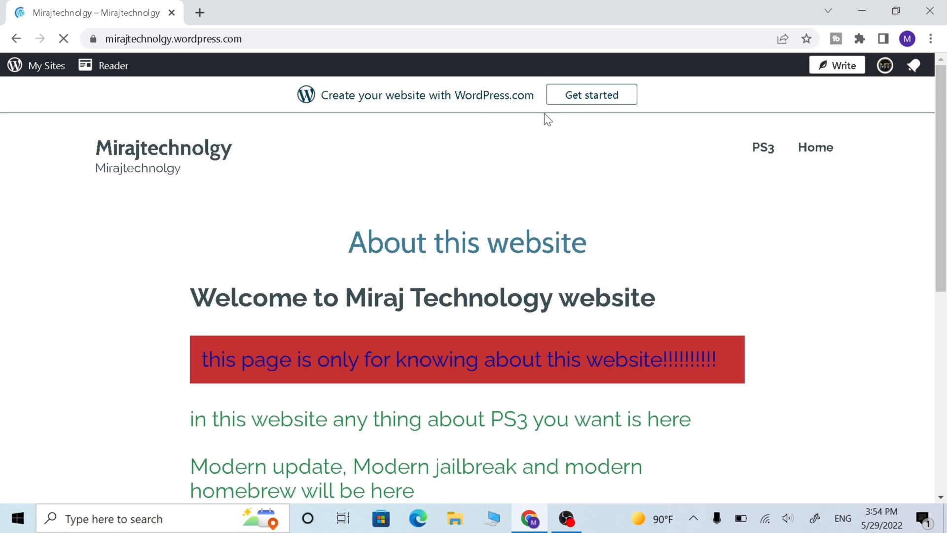
mouse_move(763, 149)
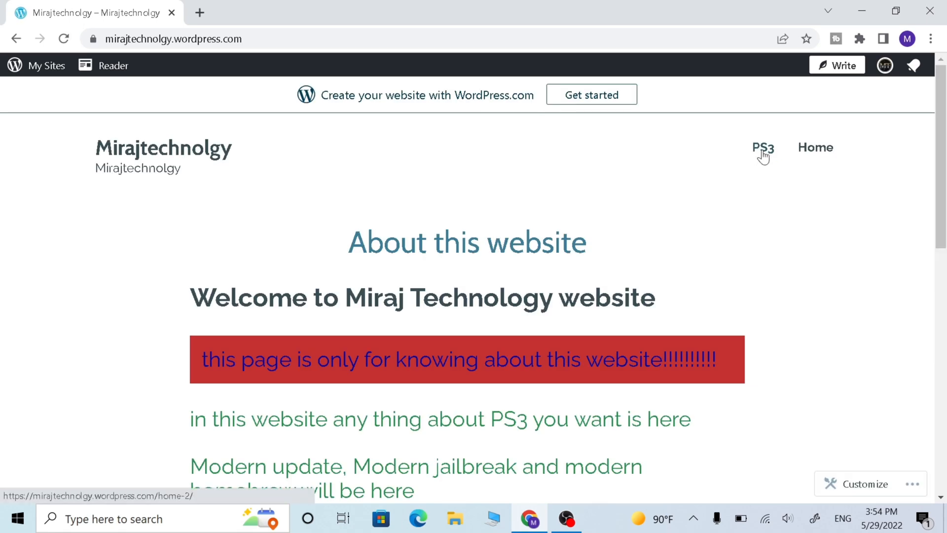
- Open the site's PS3 page and scroll to the 4.89 USB update section
left_click(762, 148)
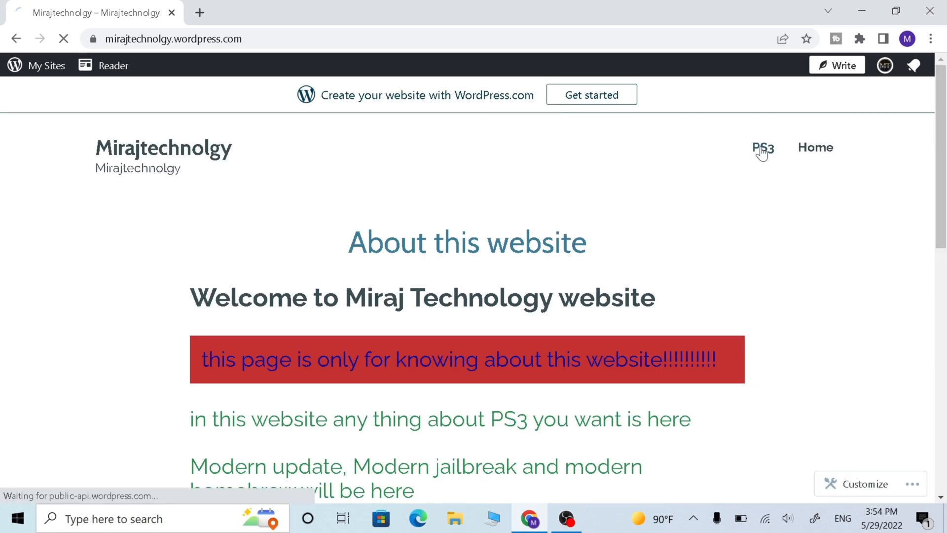
left_click(764, 147)
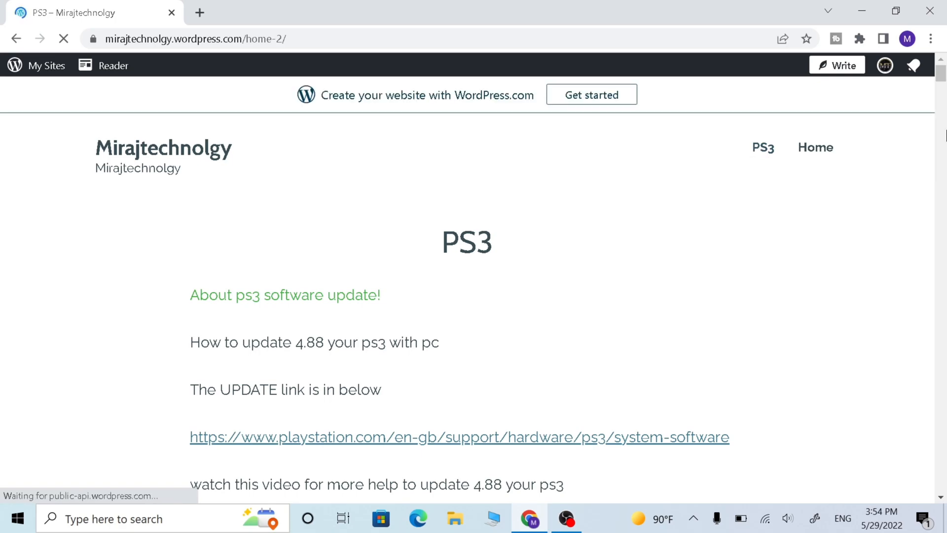
scroll("down", 3)
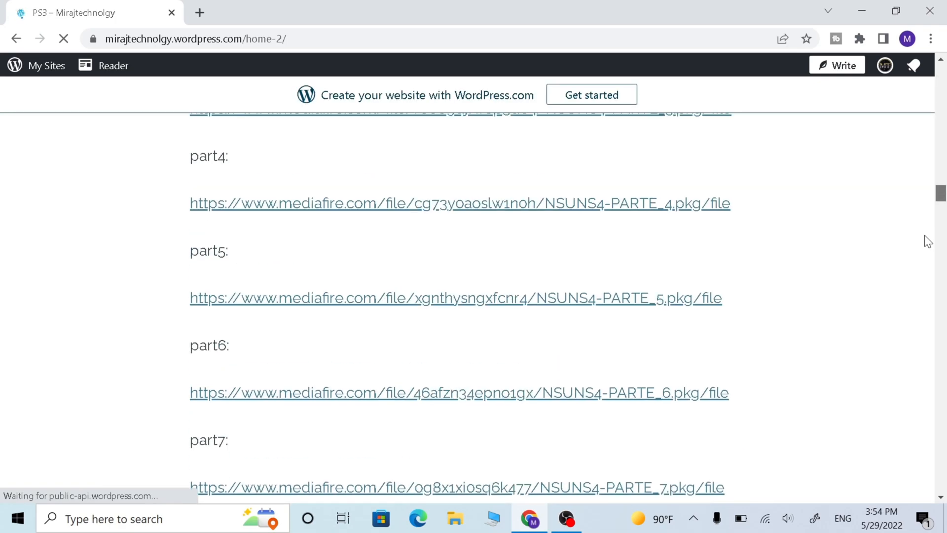
scroll("down", 3)
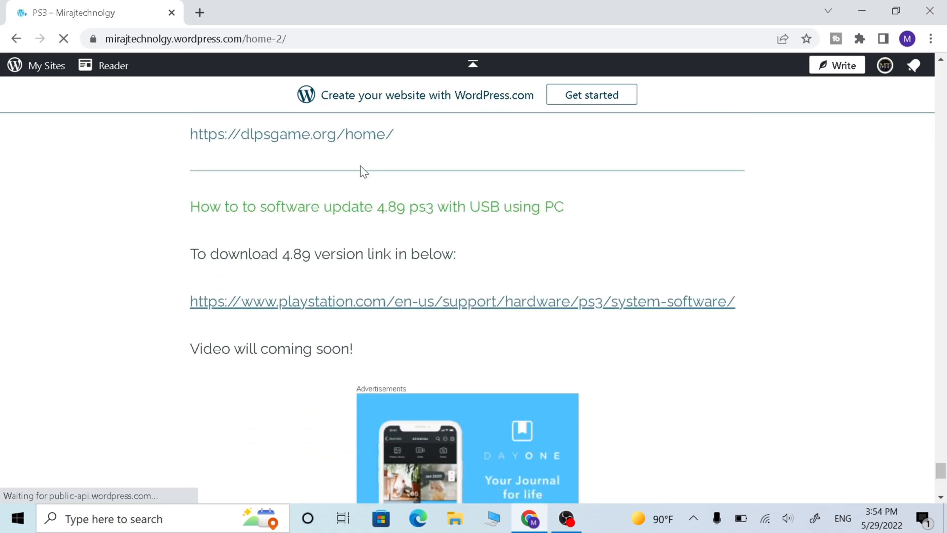
mouse_move(302, 309)
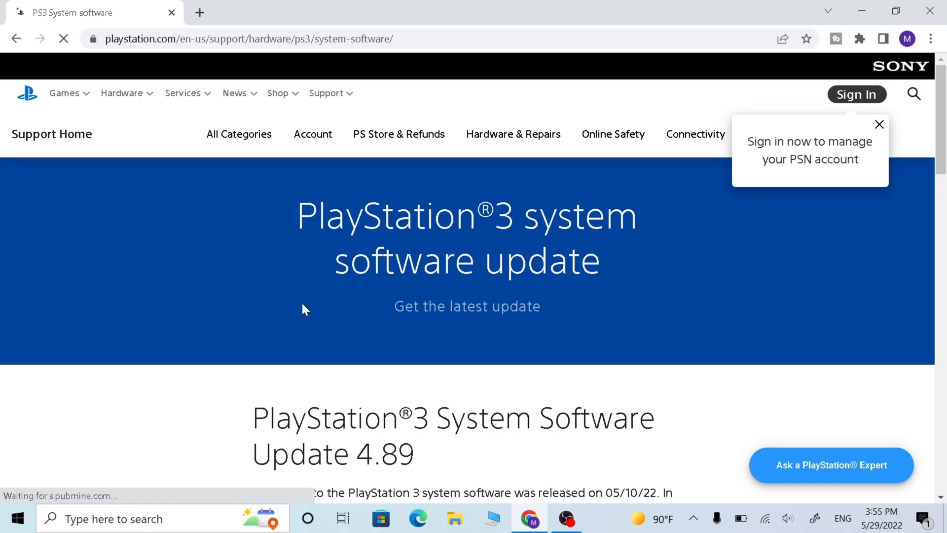
- Save the Download PS3 Update link as PS3UPDAT in Downloads
scroll("down", 3)
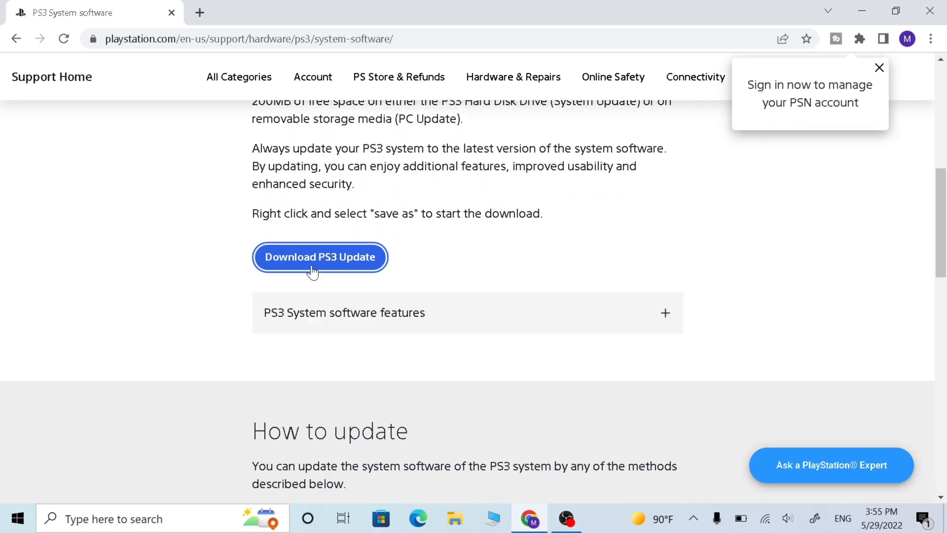
mouse_move(296, 266)
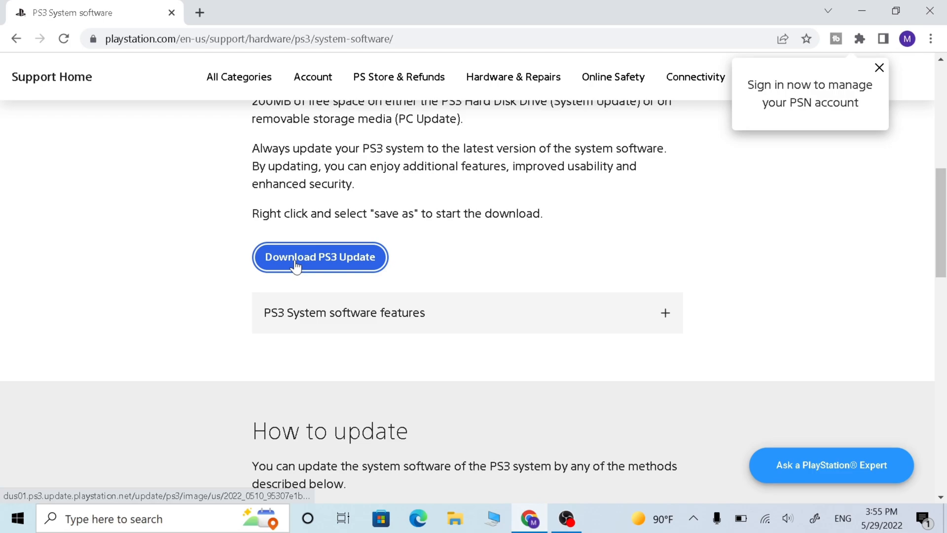
right_click(320, 257)
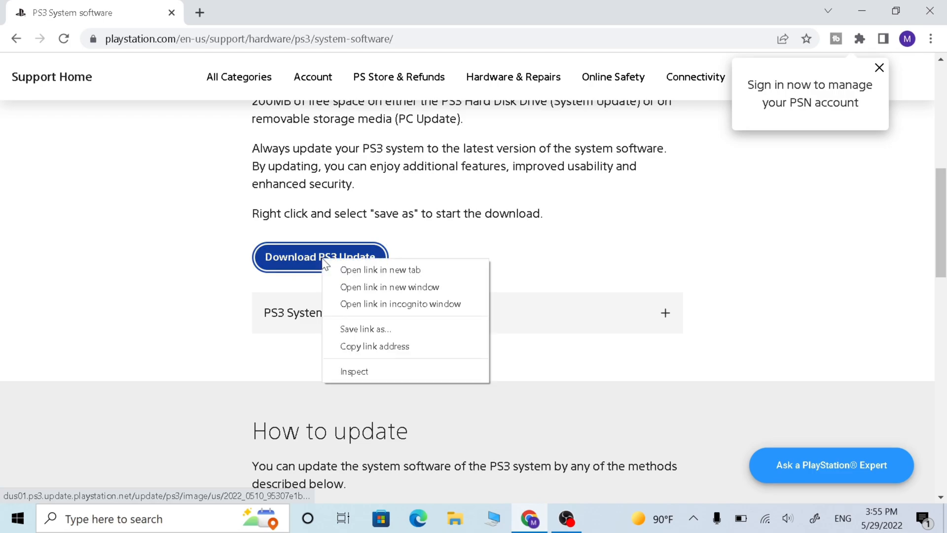
mouse_move(365, 329)
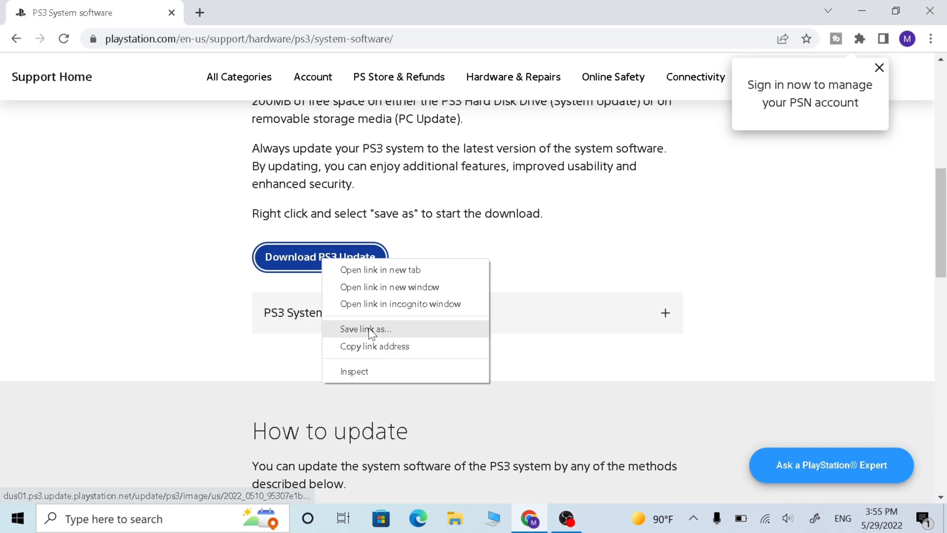
left_click(366, 328)
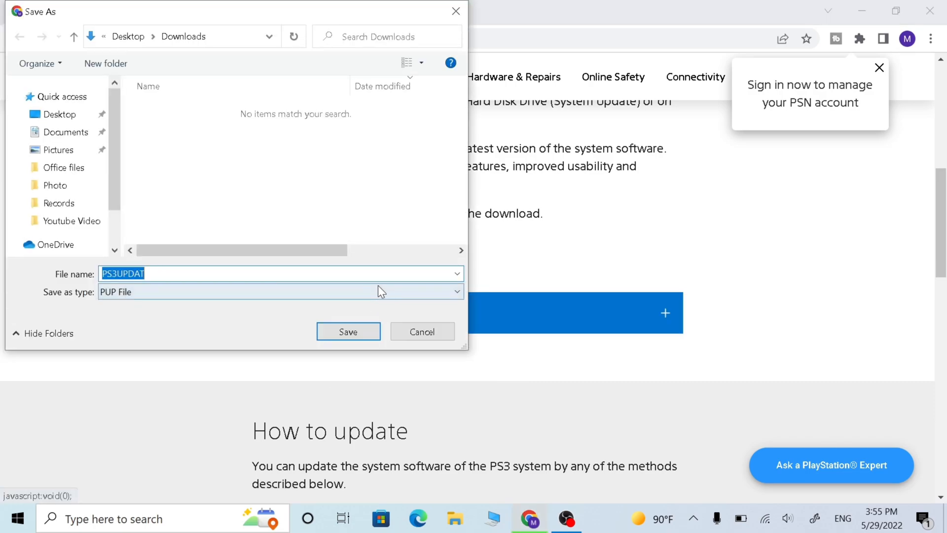
mouse_move(360, 307)
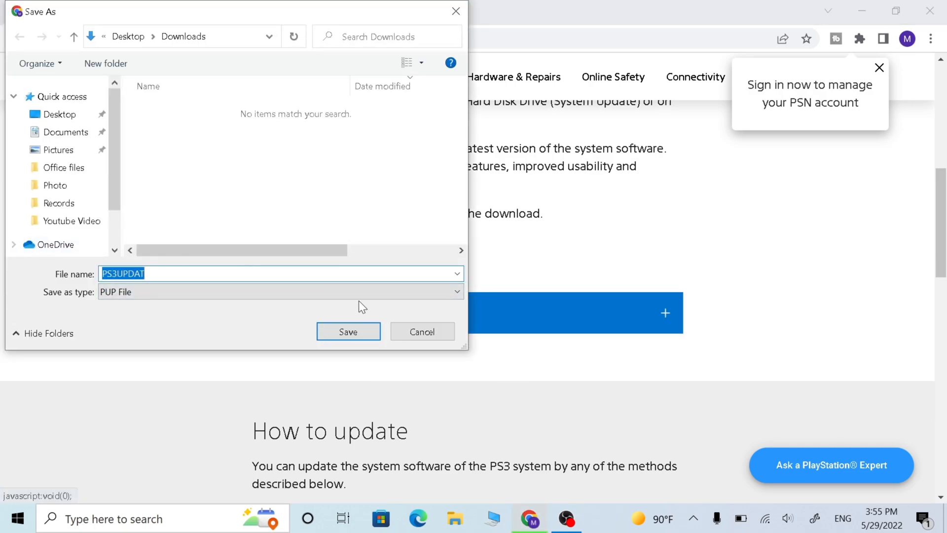
mouse_move(348, 331)
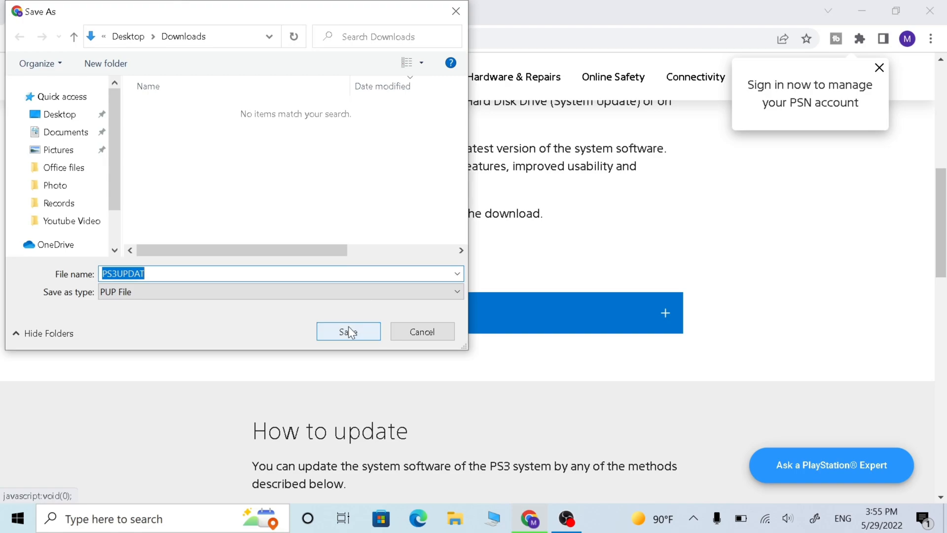
mouse_move(409, 342)
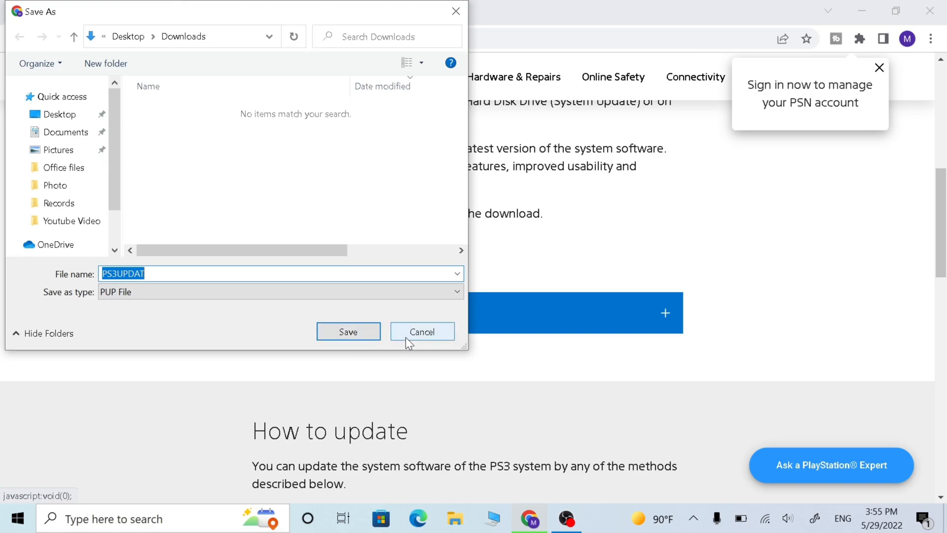
mouse_move(422, 331)
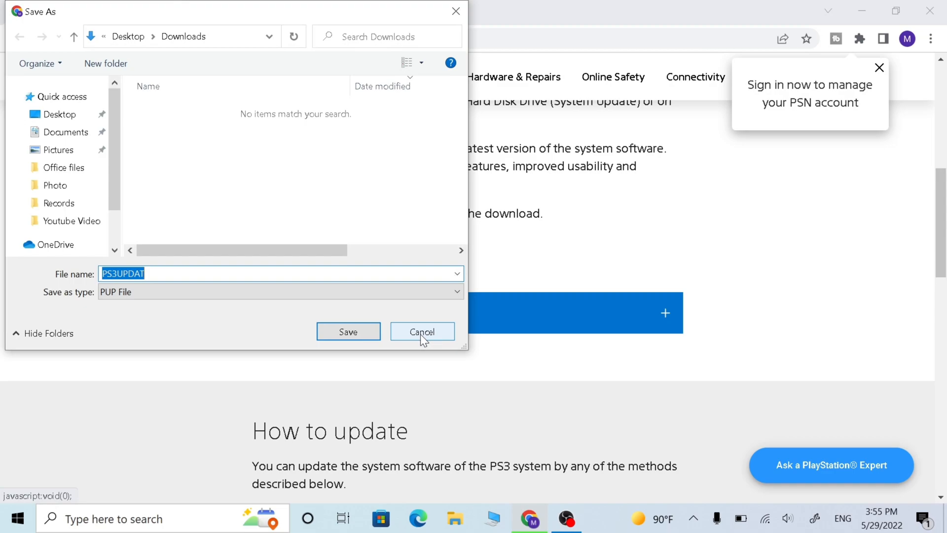
left_click(423, 332)
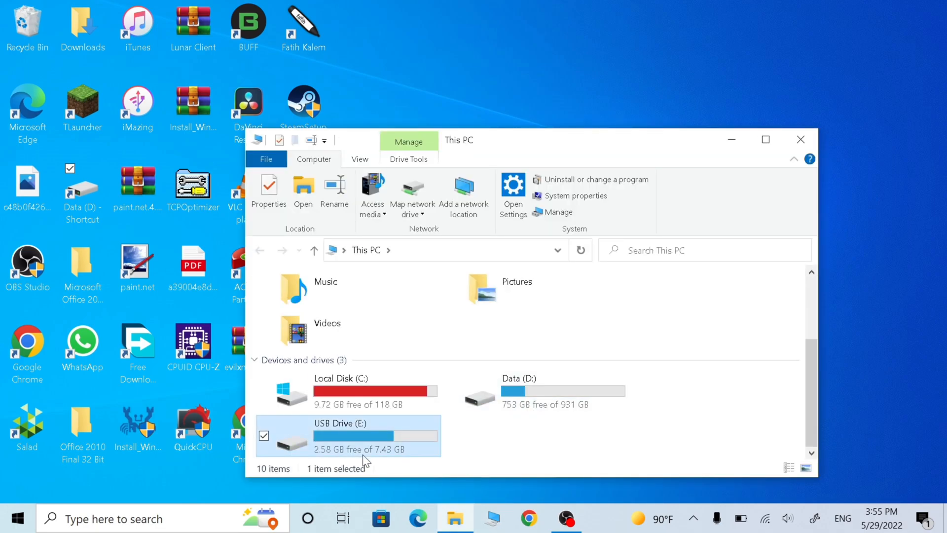
- Check USB Drive (E:) properties, then format it as FAT32 and confirm erasing
right_click(339, 435)
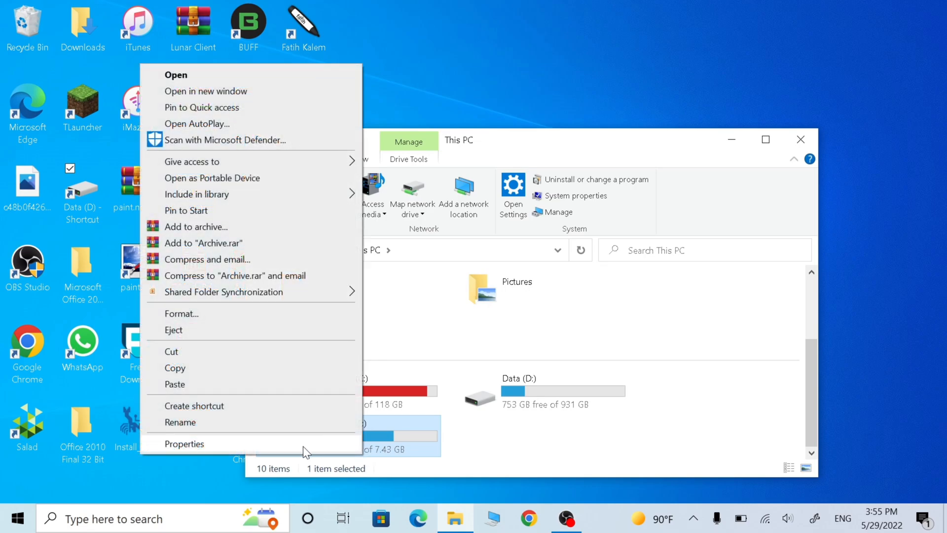
left_click(184, 443)
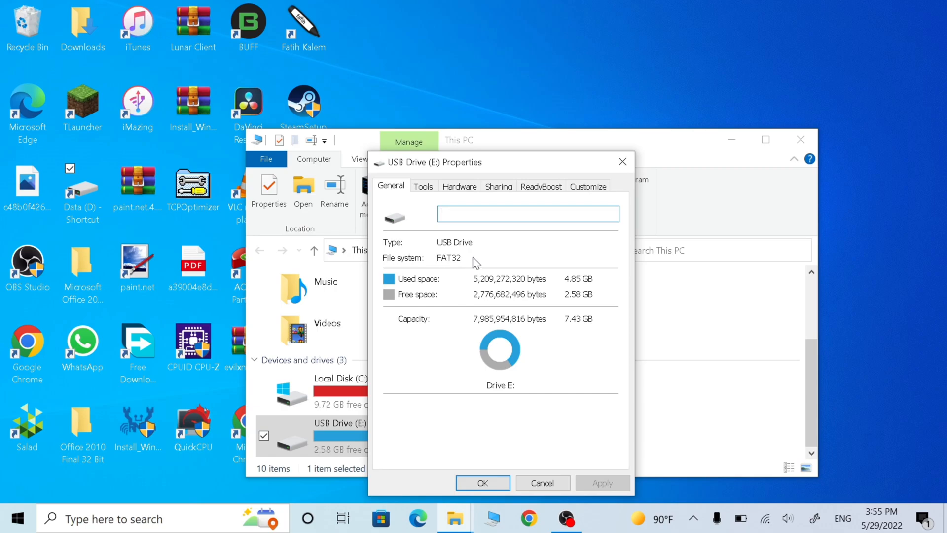
mouse_move(500, 438)
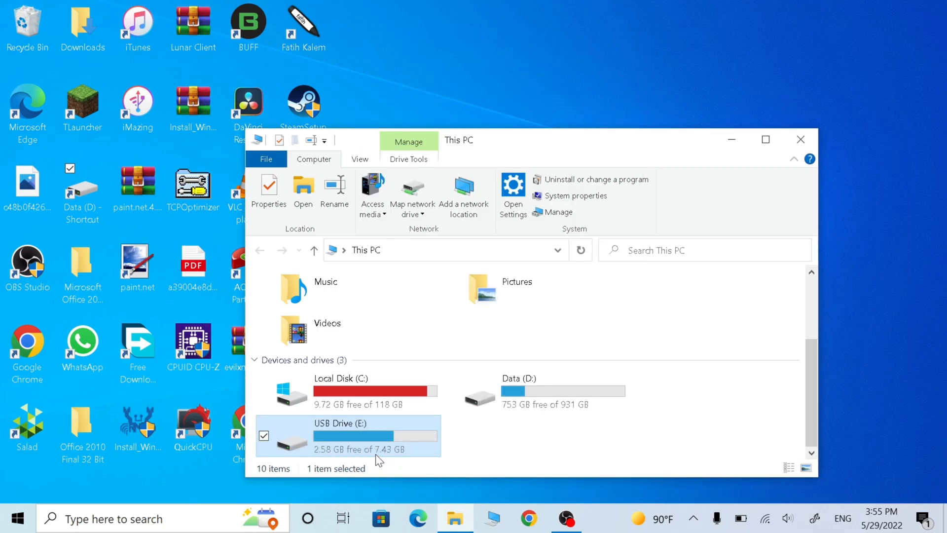
right_click(339, 435)
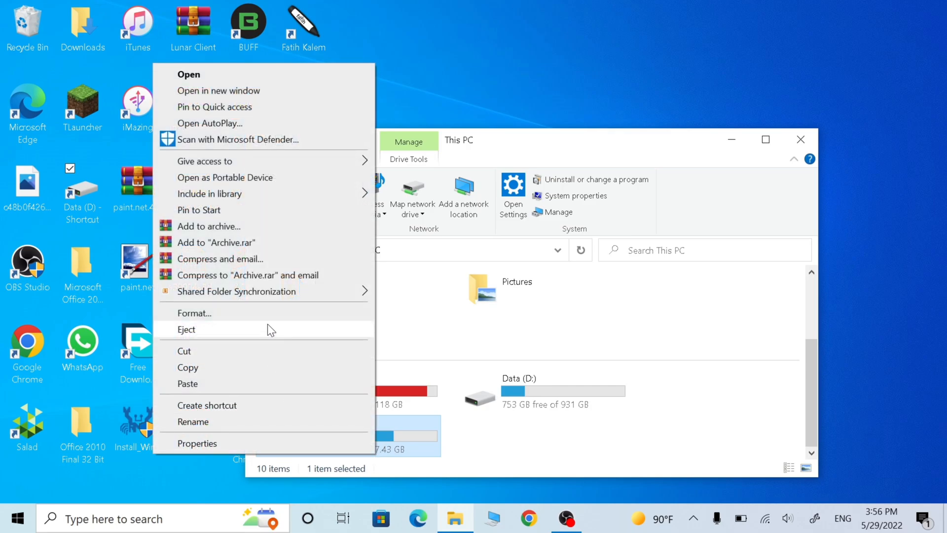
left_click(194, 313)
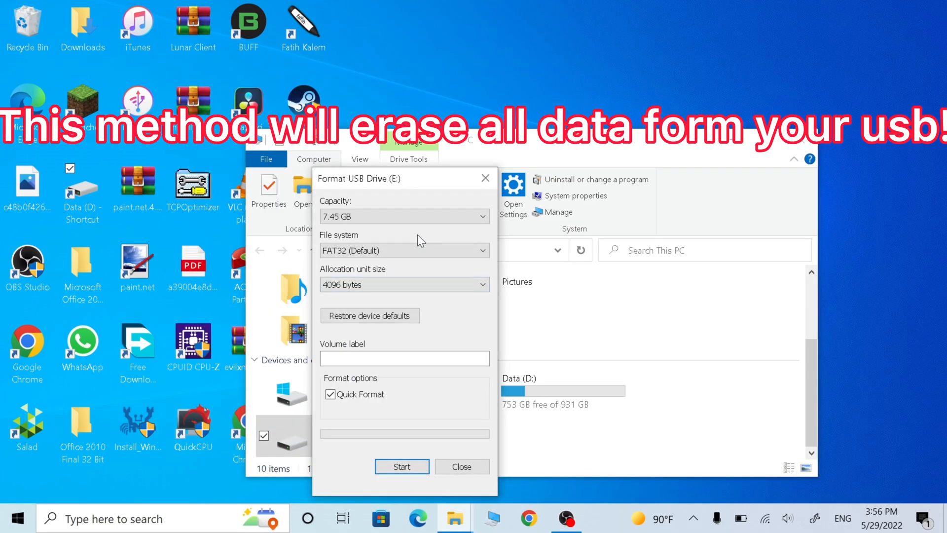
mouse_move(392, 280)
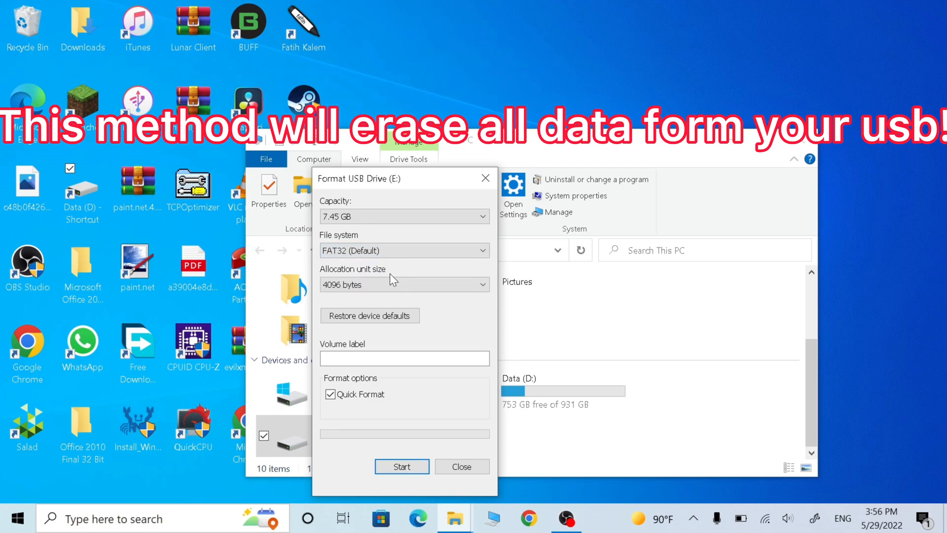
left_click(401, 466)
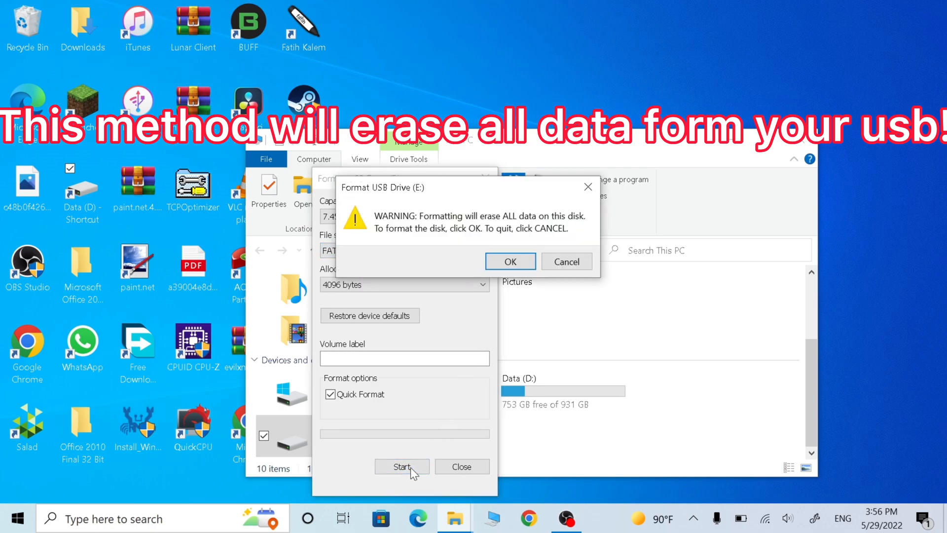
left_click(509, 261)
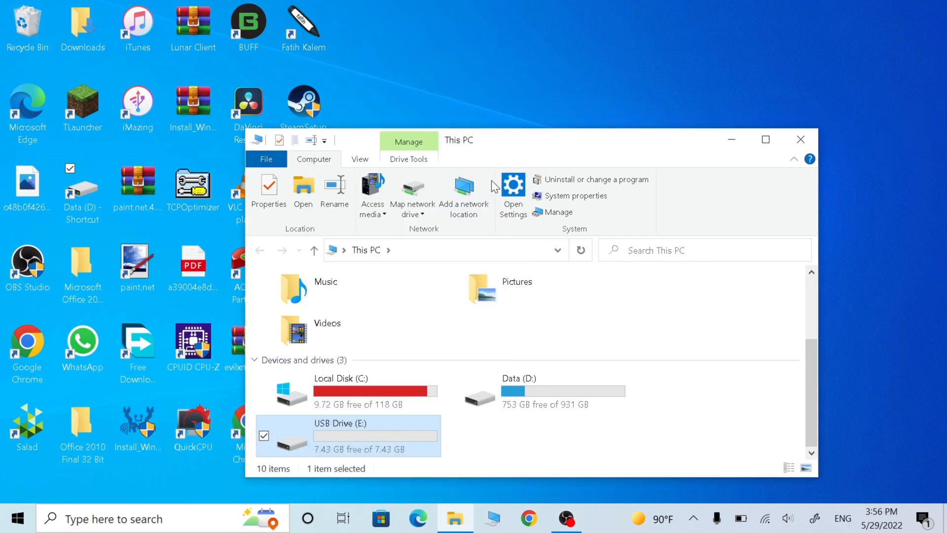
- On USB Drive (E:), create a PS3 folder containing an UPDATE folder
double_click(339, 435)
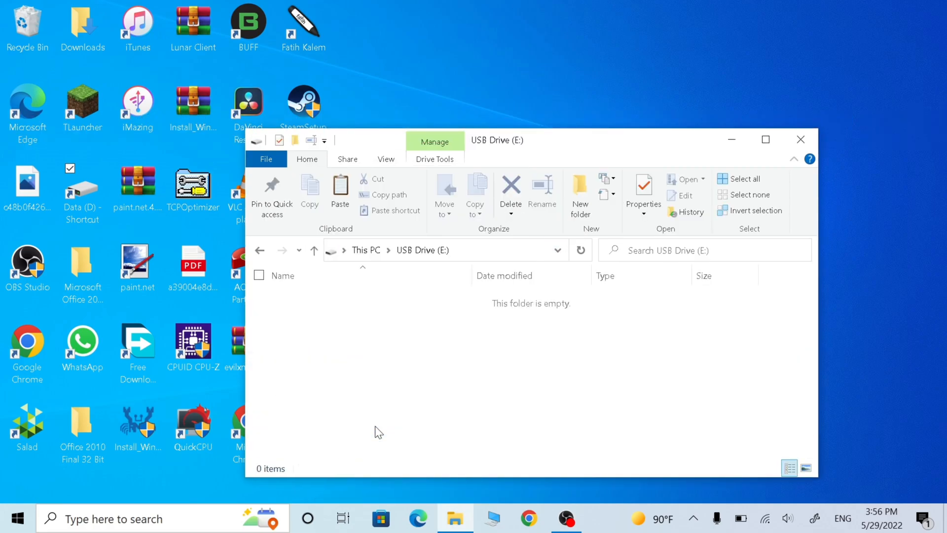
mouse_move(409, 403)
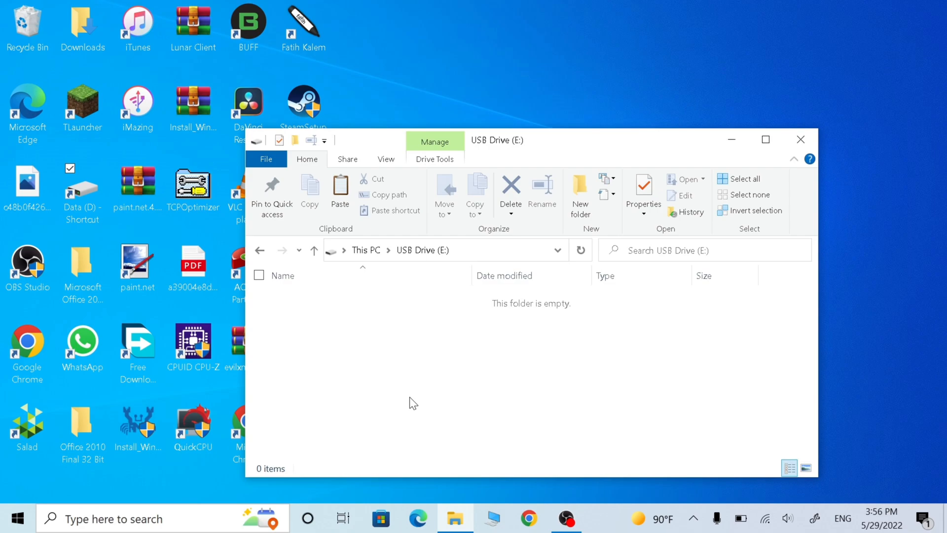
left_click(579, 190)
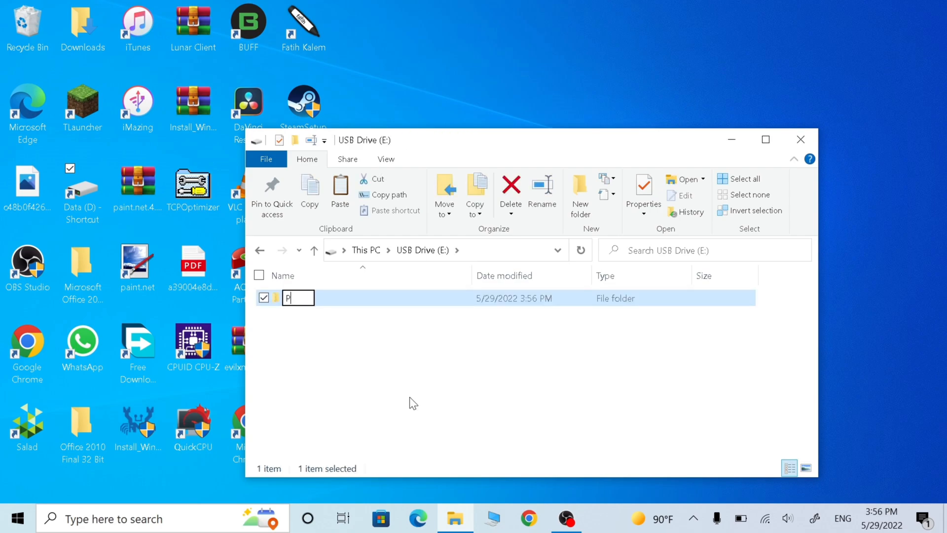
type("S3")
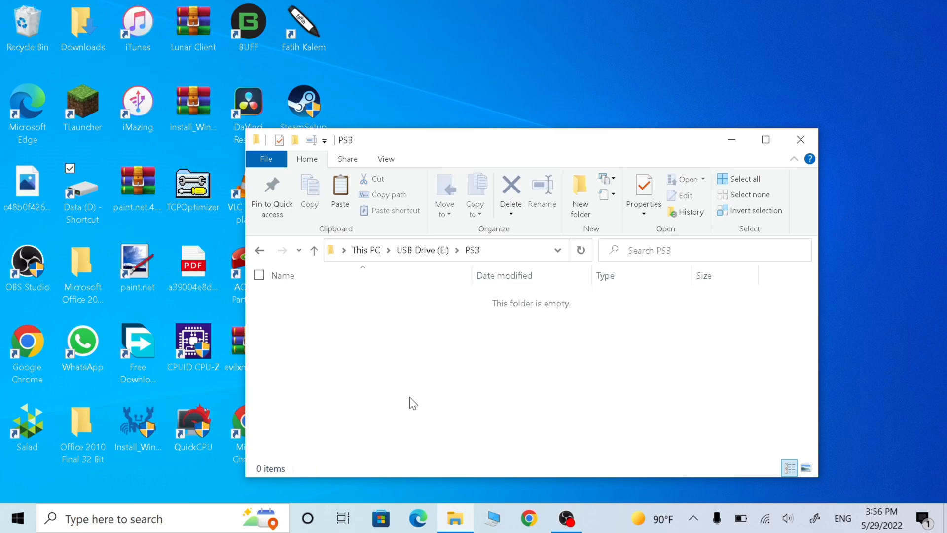
left_click(578, 193)
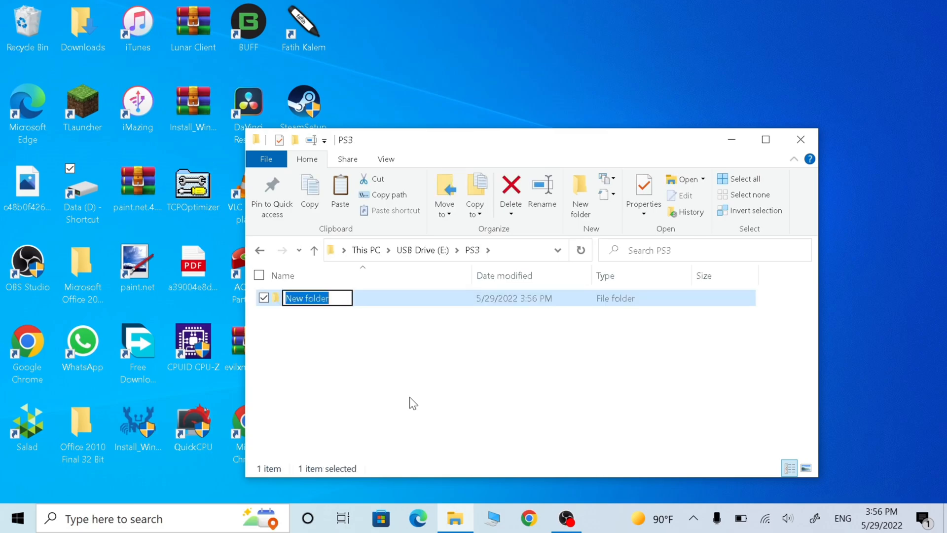
type("UPD")
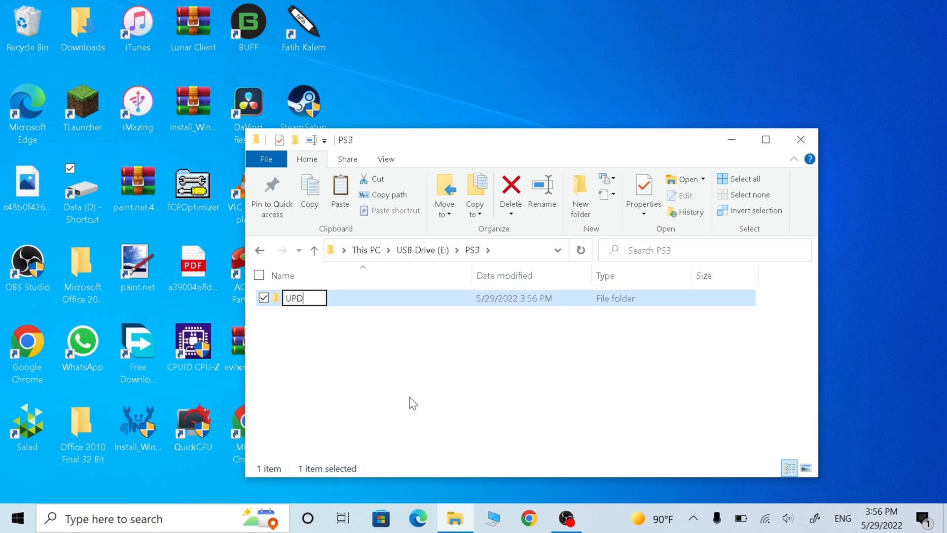
type("ATE")
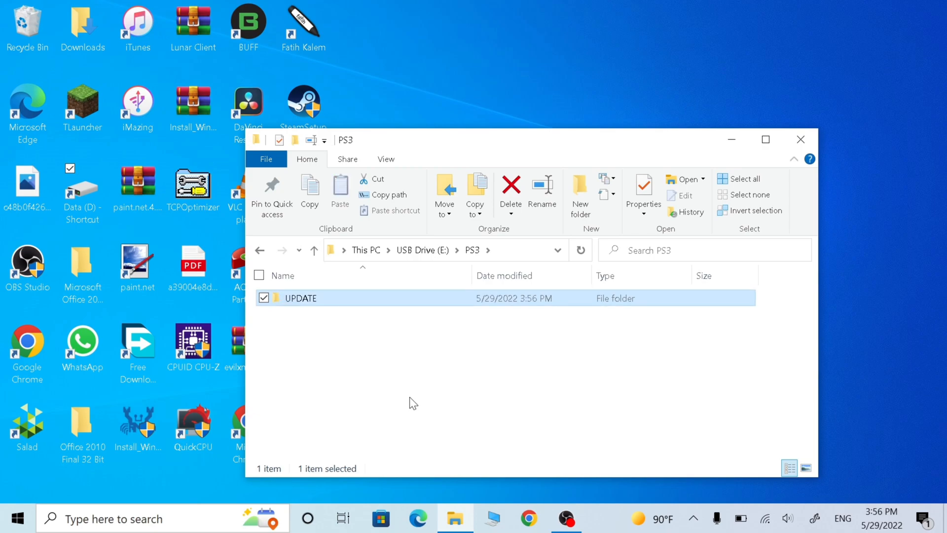
mouse_move(369, 302)
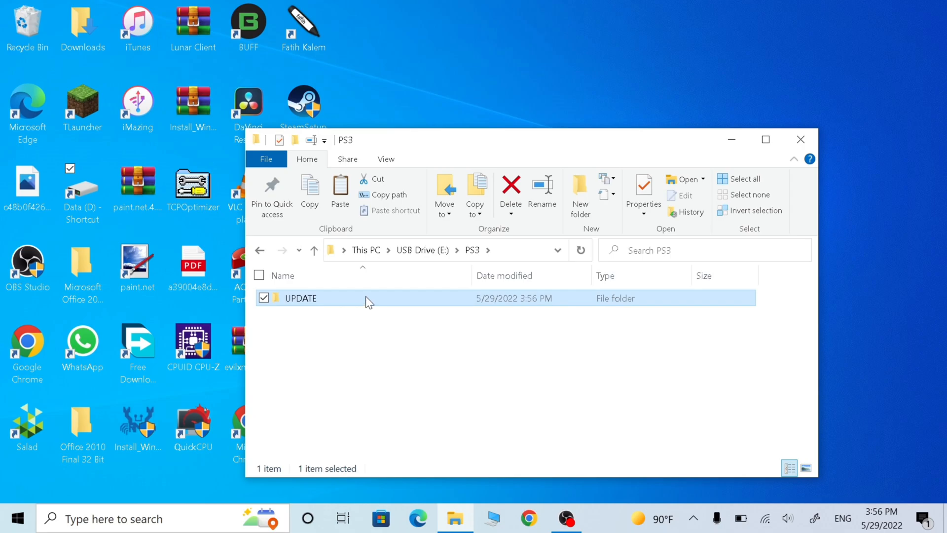
double_click(300, 298)
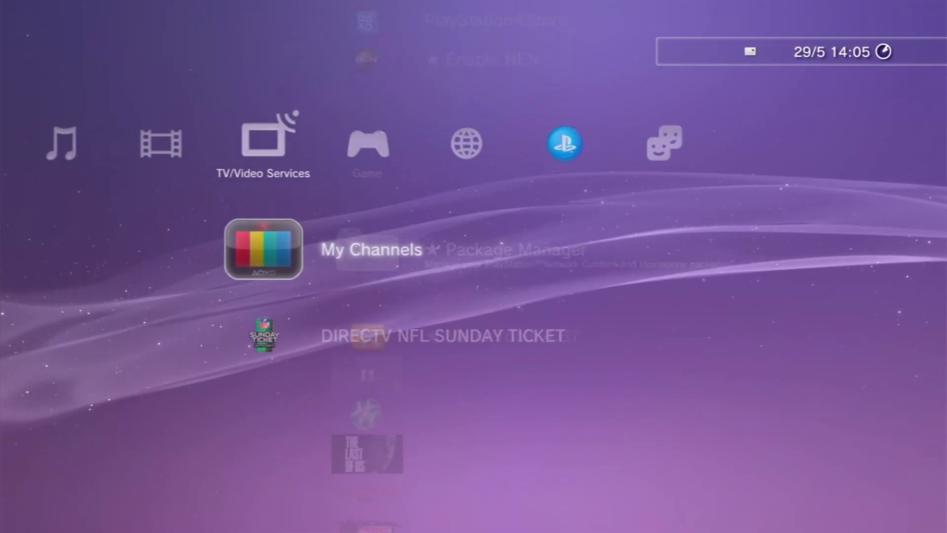
- Dismiss the notice, pick Update via Storage Media, and accept version 4.89
scroll("left", 3)
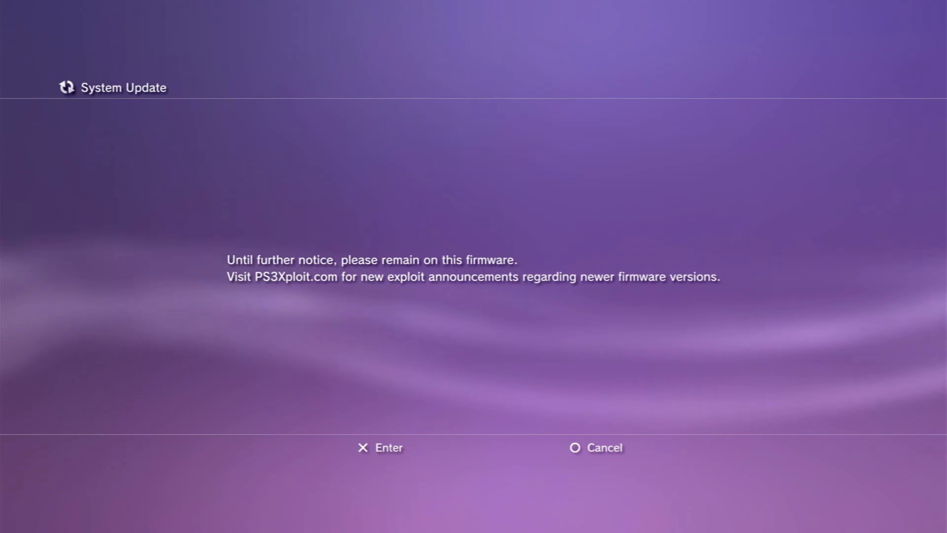
left_click(594, 448)
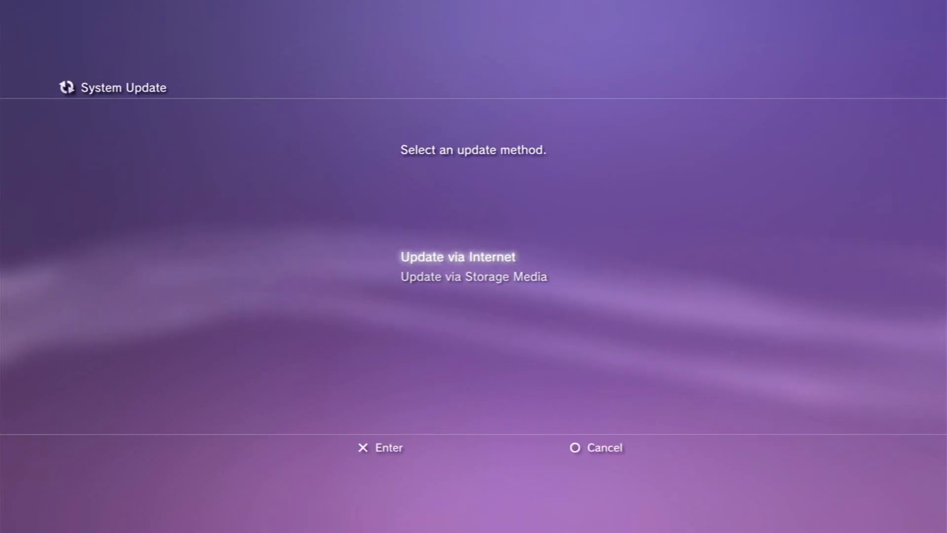
left_click(473, 276)
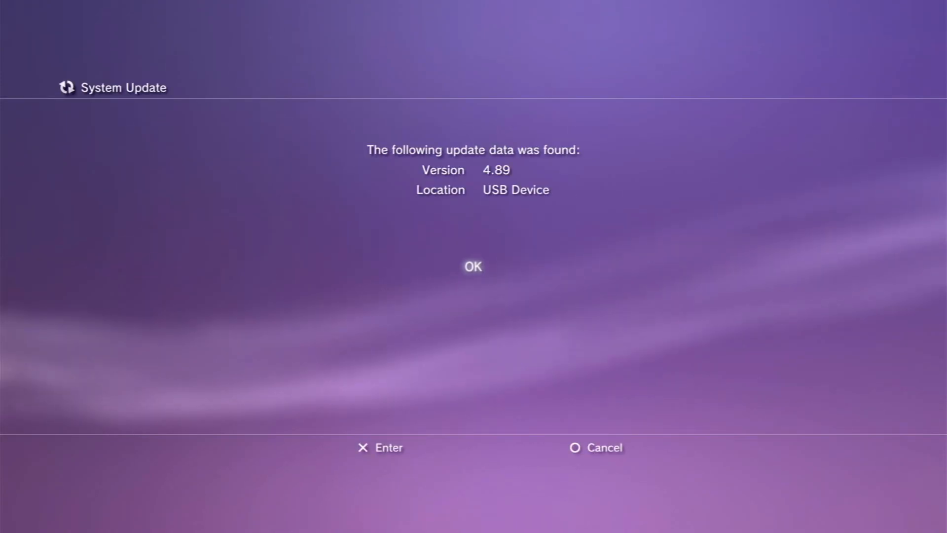
left_click(473, 266)
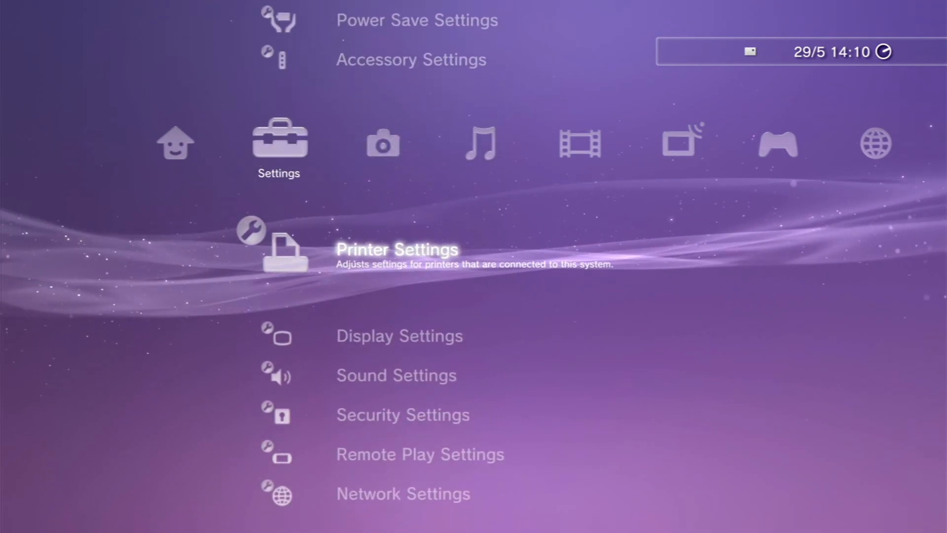
- Scroll through System Settings down to the System Information entry
scroll("up", 3)
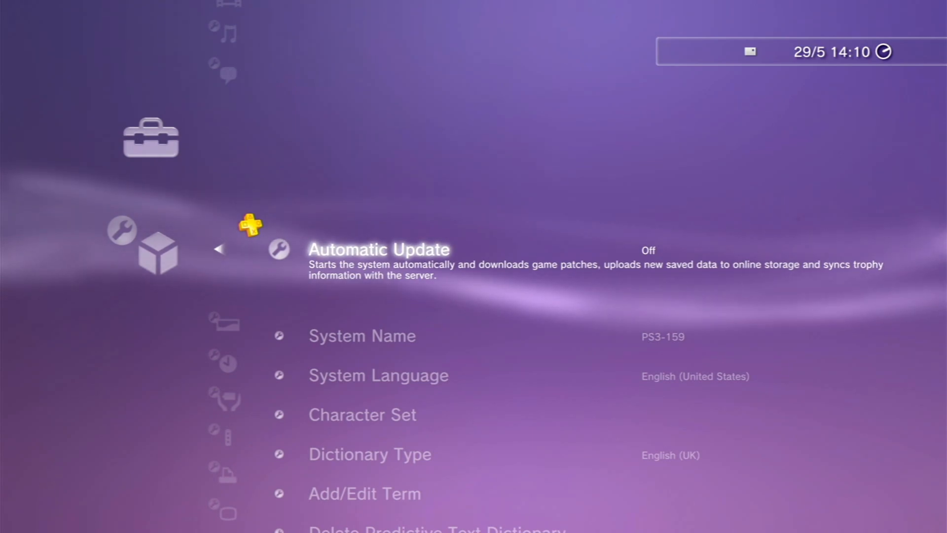
scroll("down", 3)
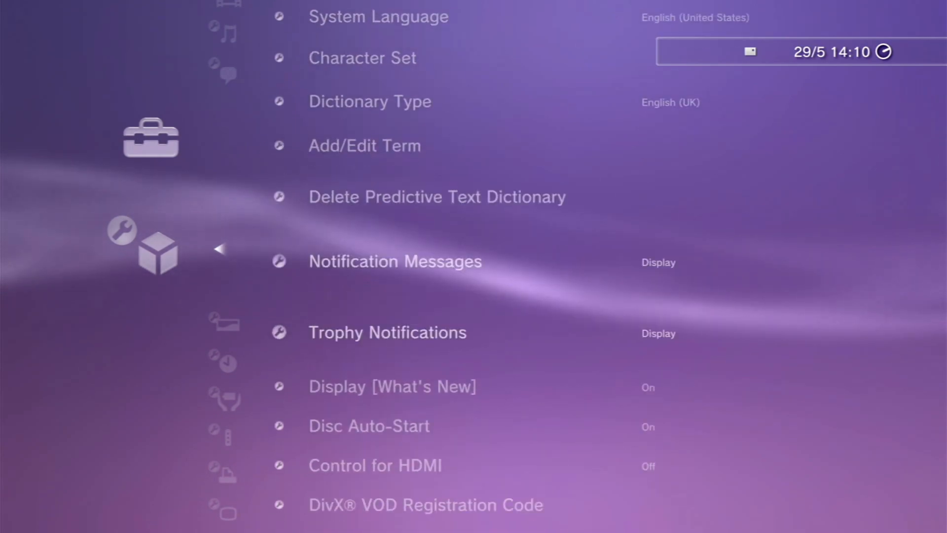
scroll("down", 3)
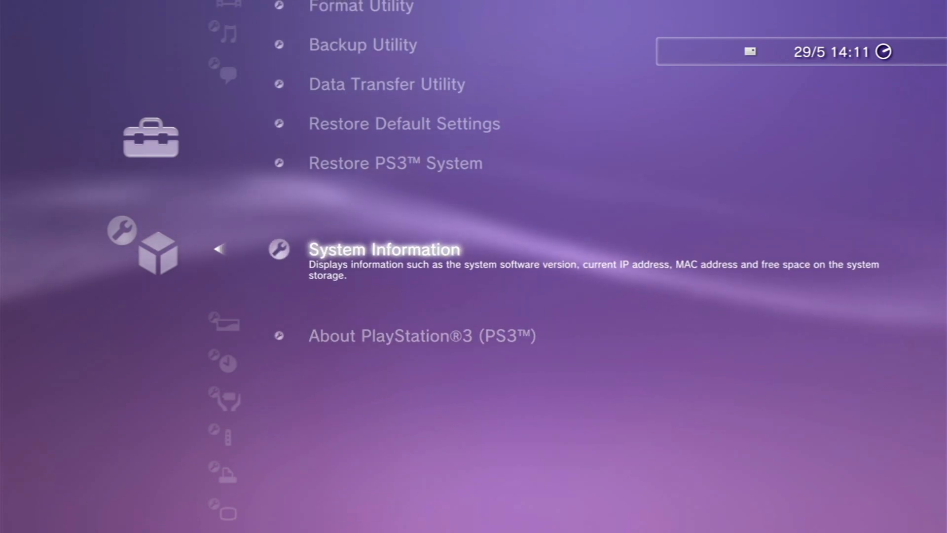